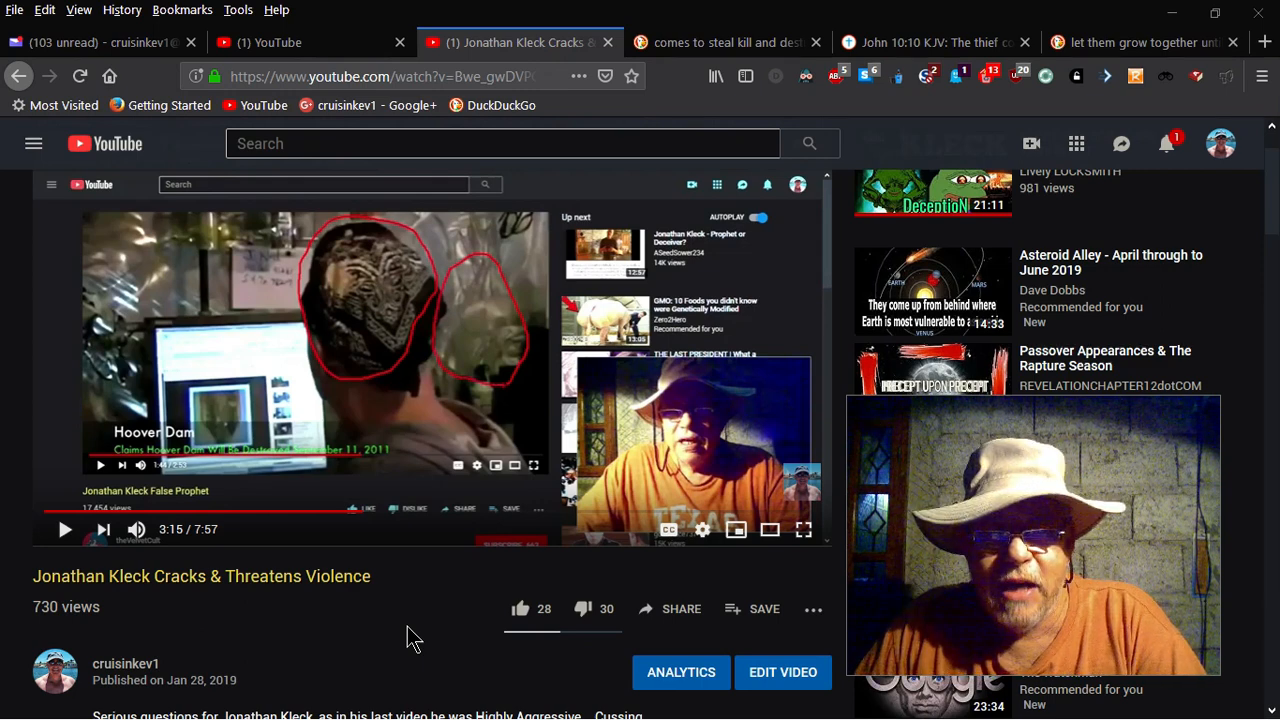
mouse_move(578, 335)
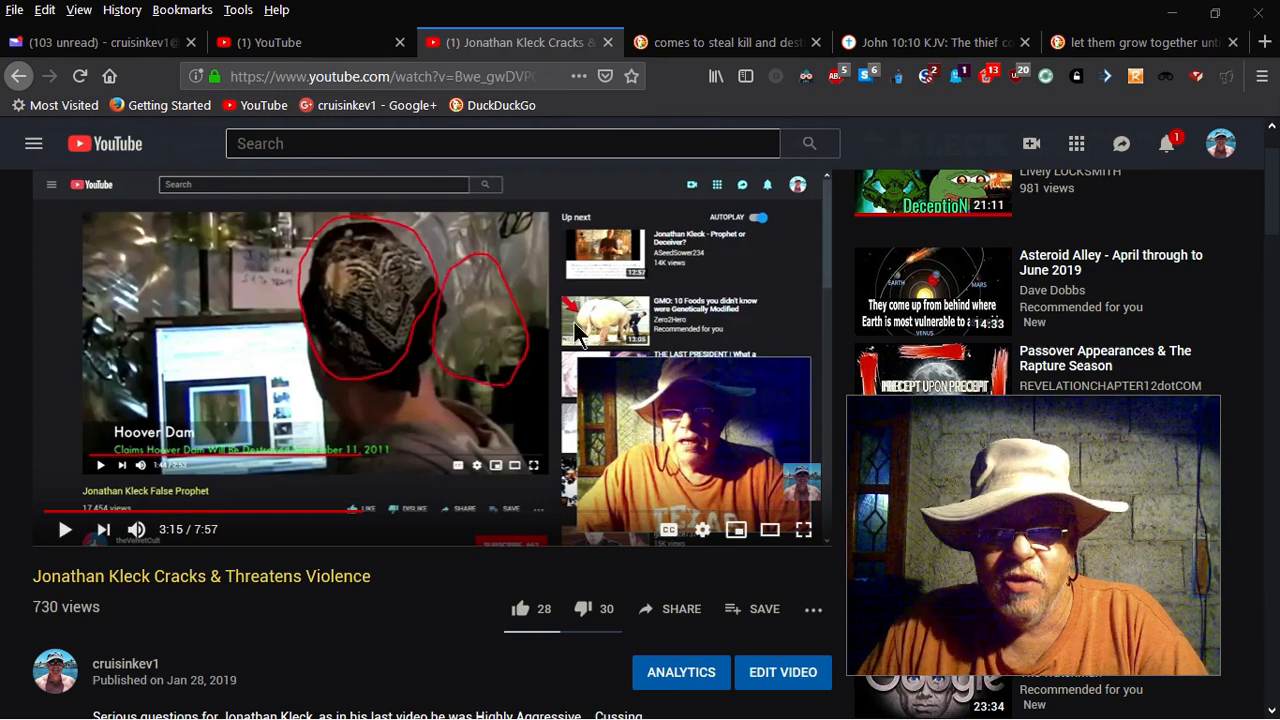
mouse_move(463, 315)
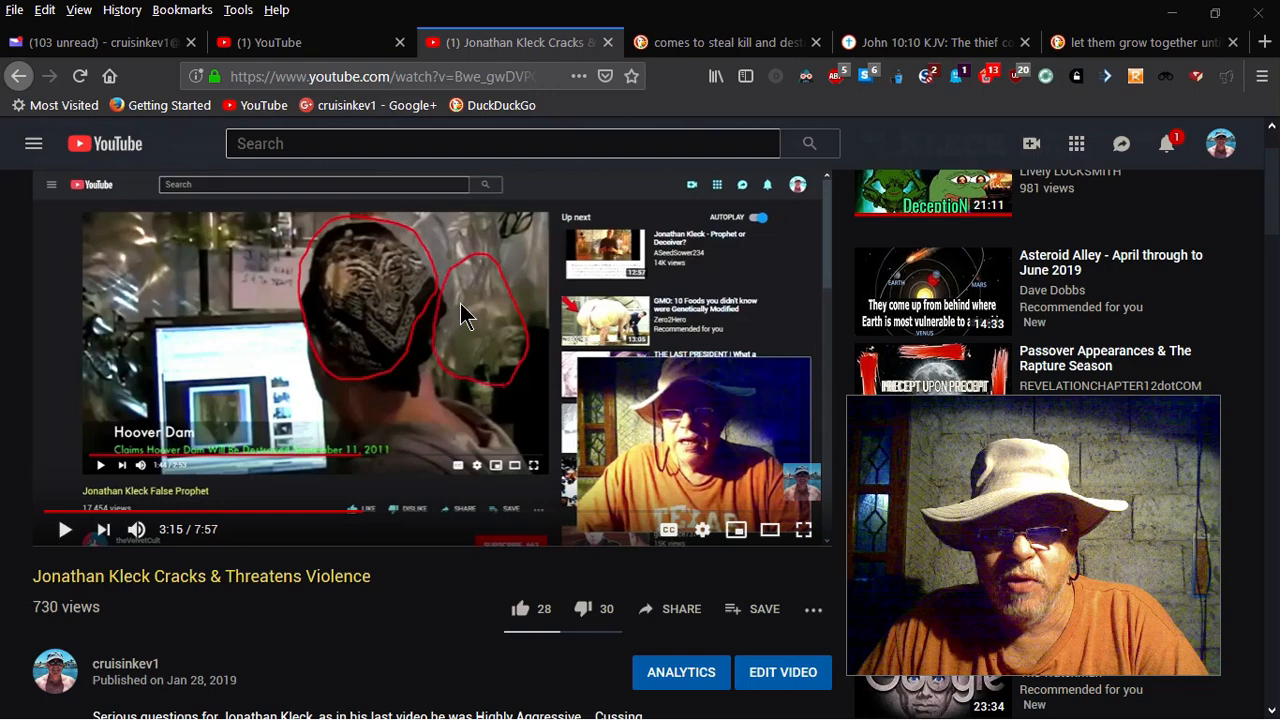
Scroll down to the pinned comment and viewer replies under the Jonathan Kleck video.
scroll(down, 3)
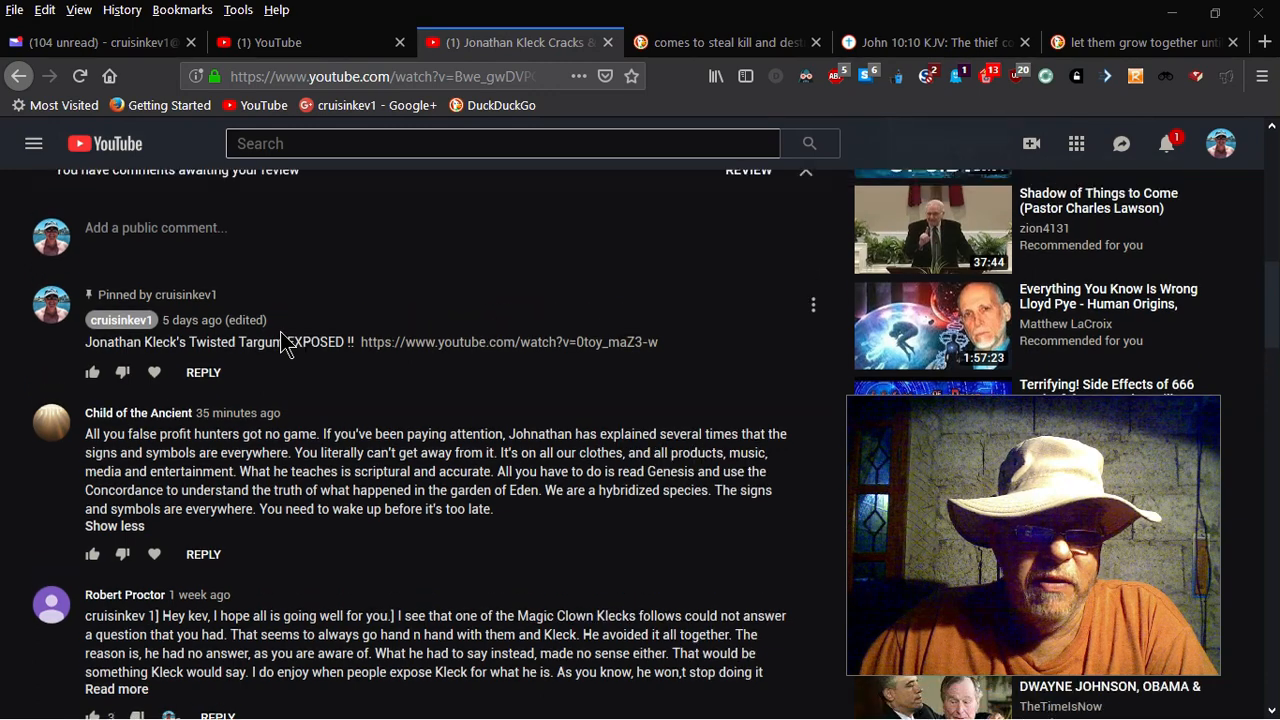
Scroll back up to the Jonathan Kleck Cracks & Threatens Violence video player.
scroll(up, 3)
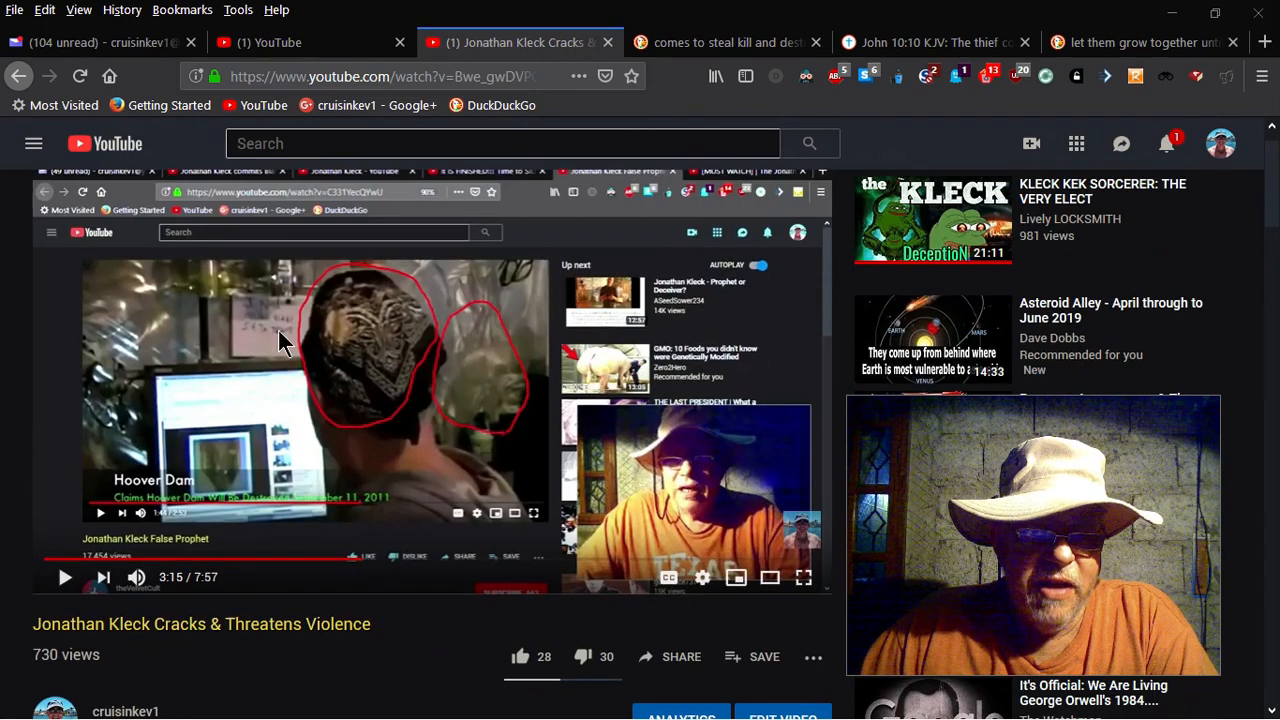
mouse_move(325, 405)
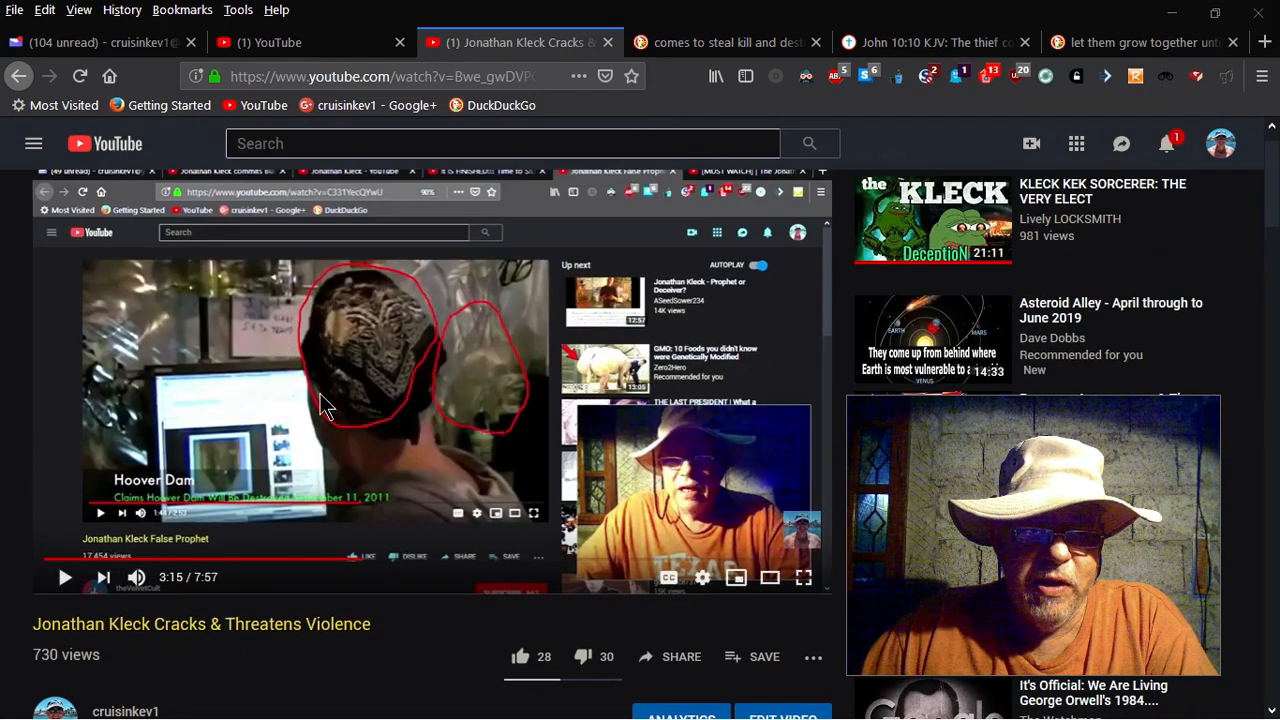
mouse_move(350, 365)
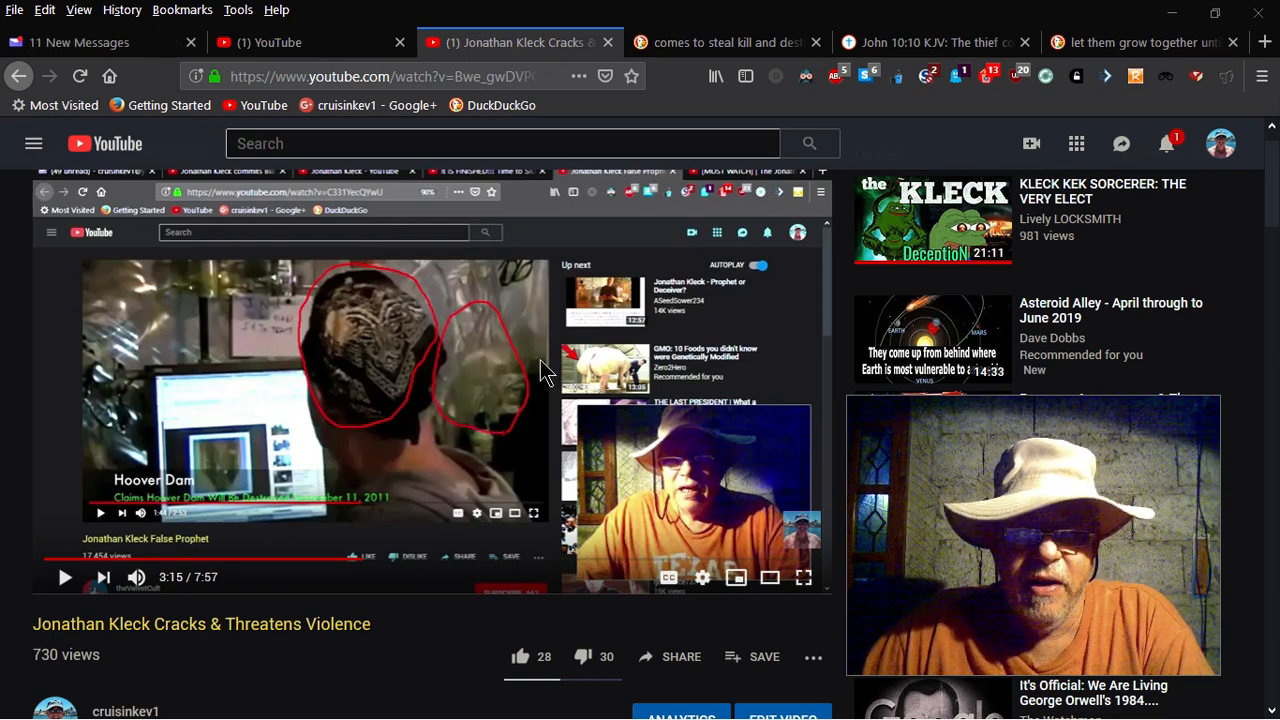
mouse_move(400, 680)
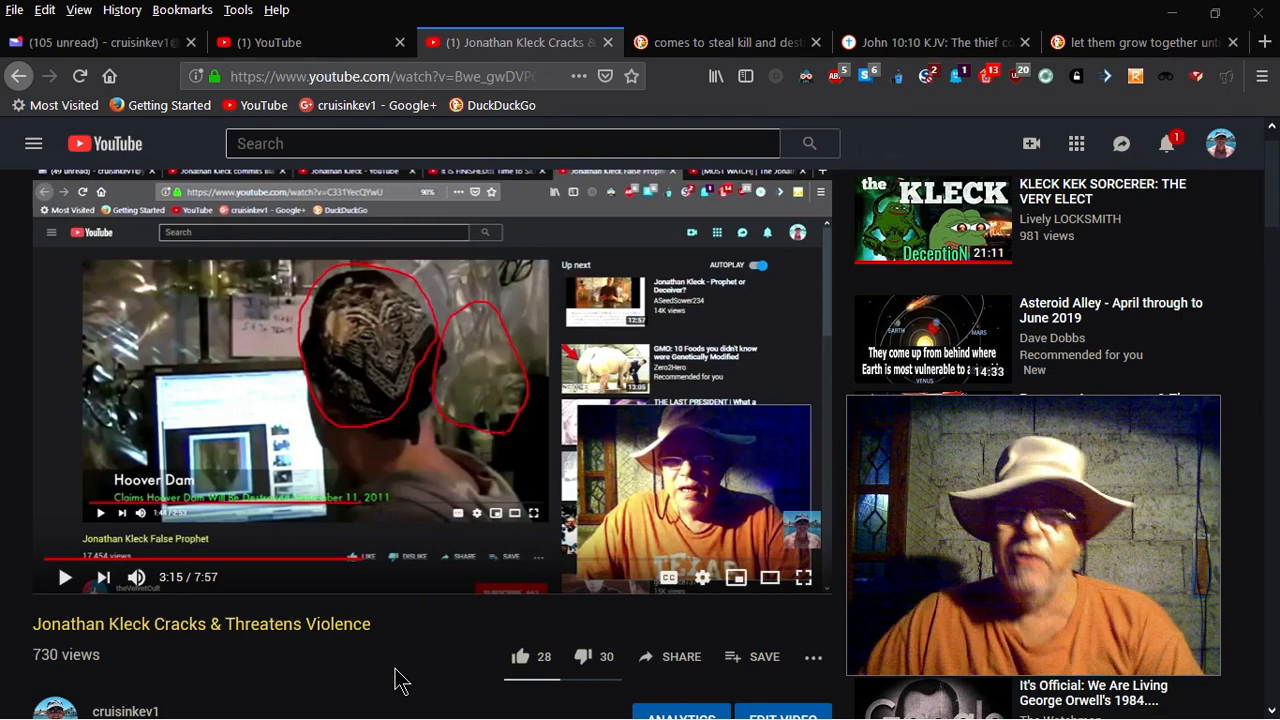
mouse_move(505, 442)
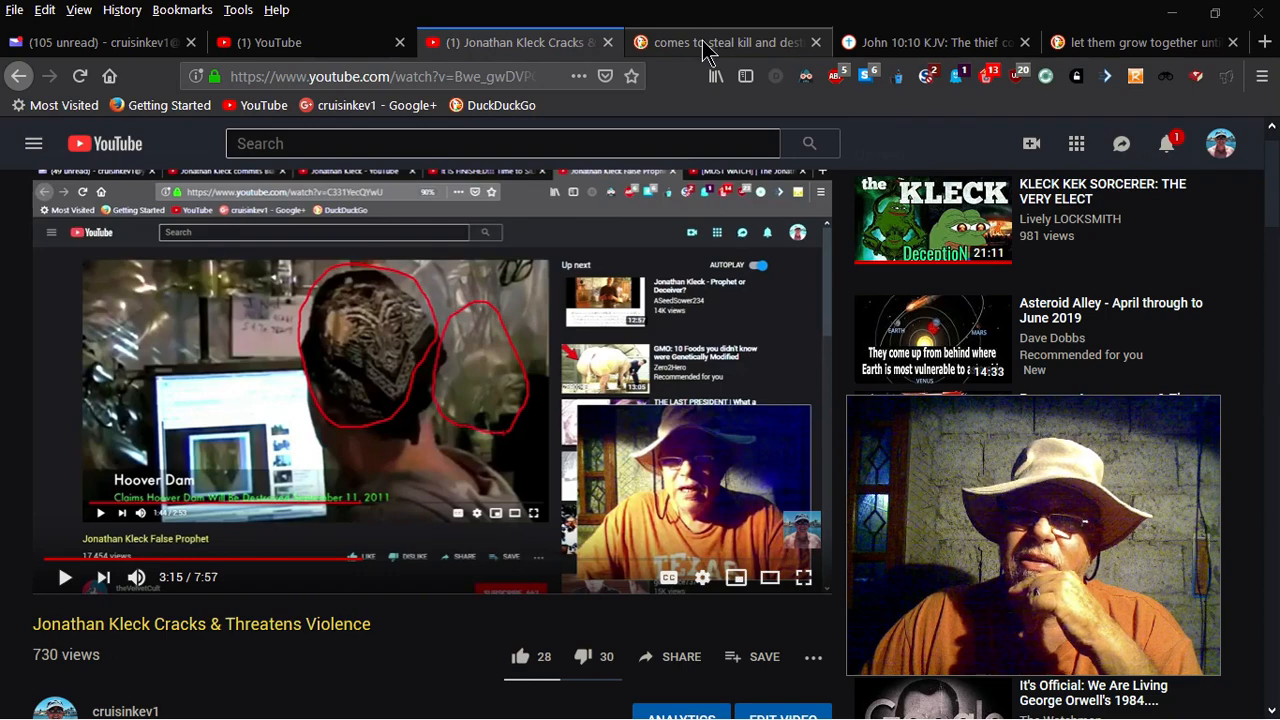
Switch to the 'comes to steal kill and destroy Bible' results tab showing John 10:10.
click(703, 42)
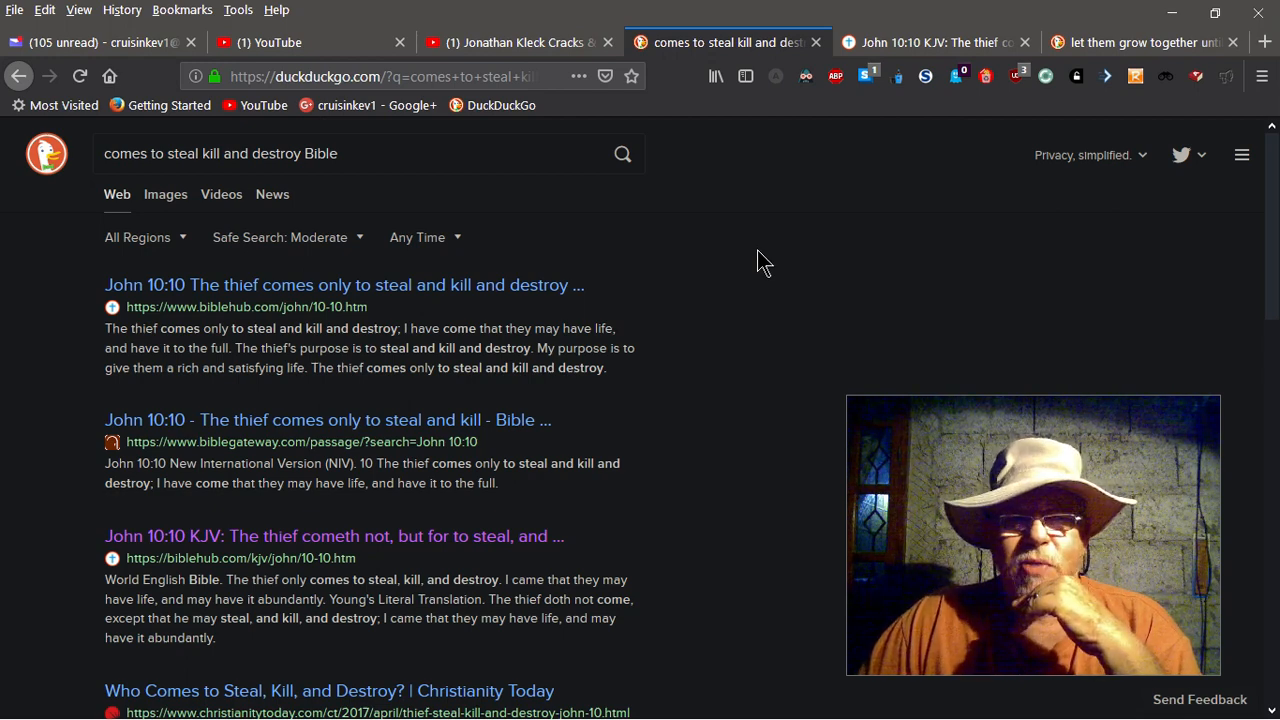
mouse_move(850, 175)
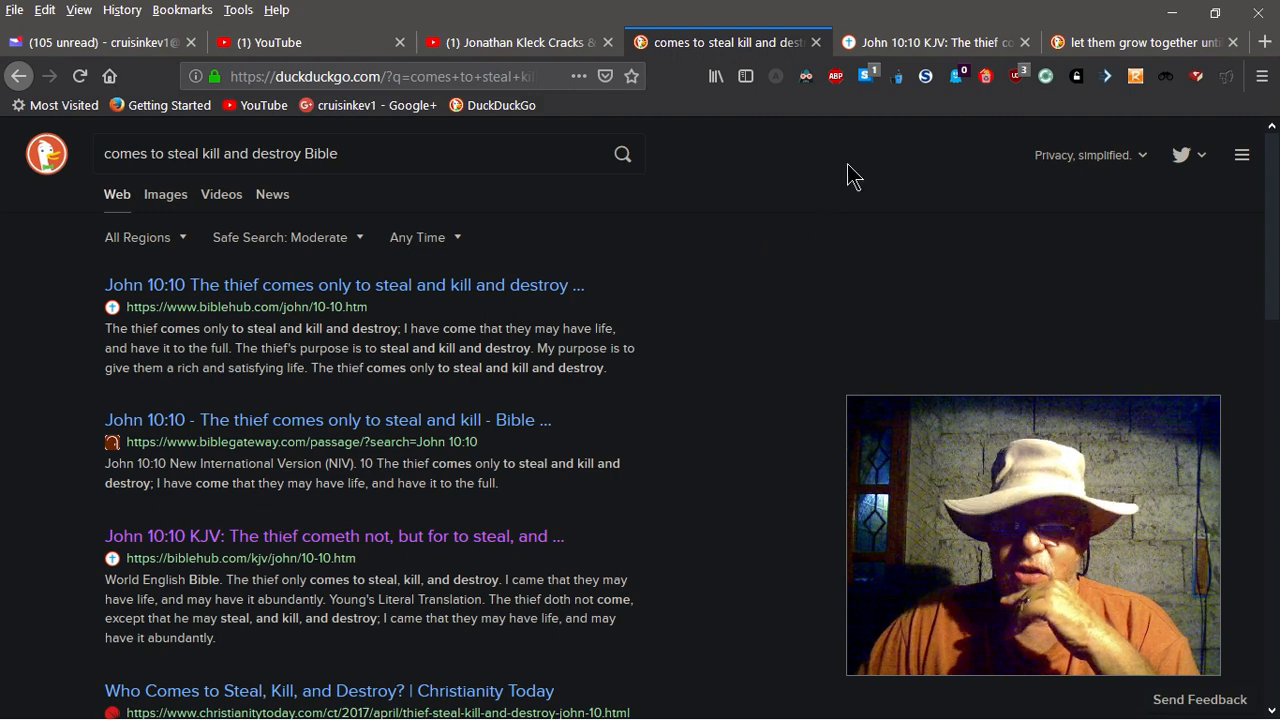
mouse_move(847, 228)
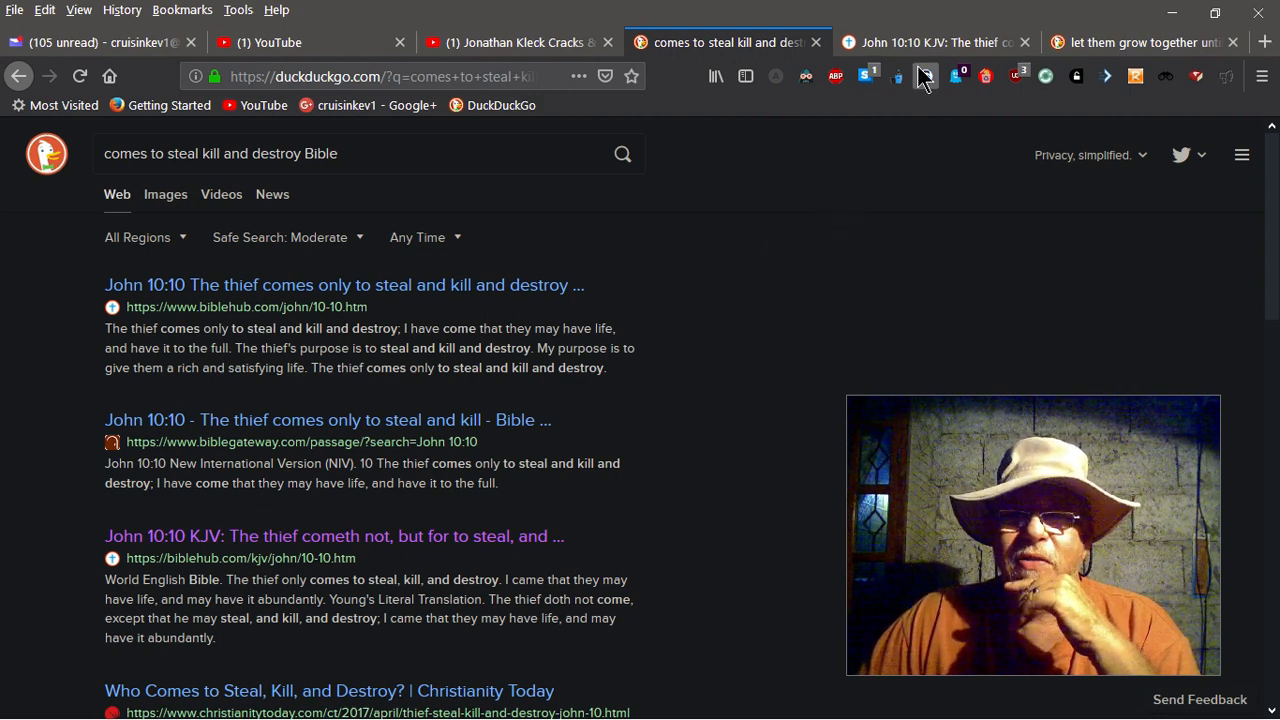
Open John 10:10 KJV on Bible Hub, then pick the 'let them grow together' tab.
click(333, 536)
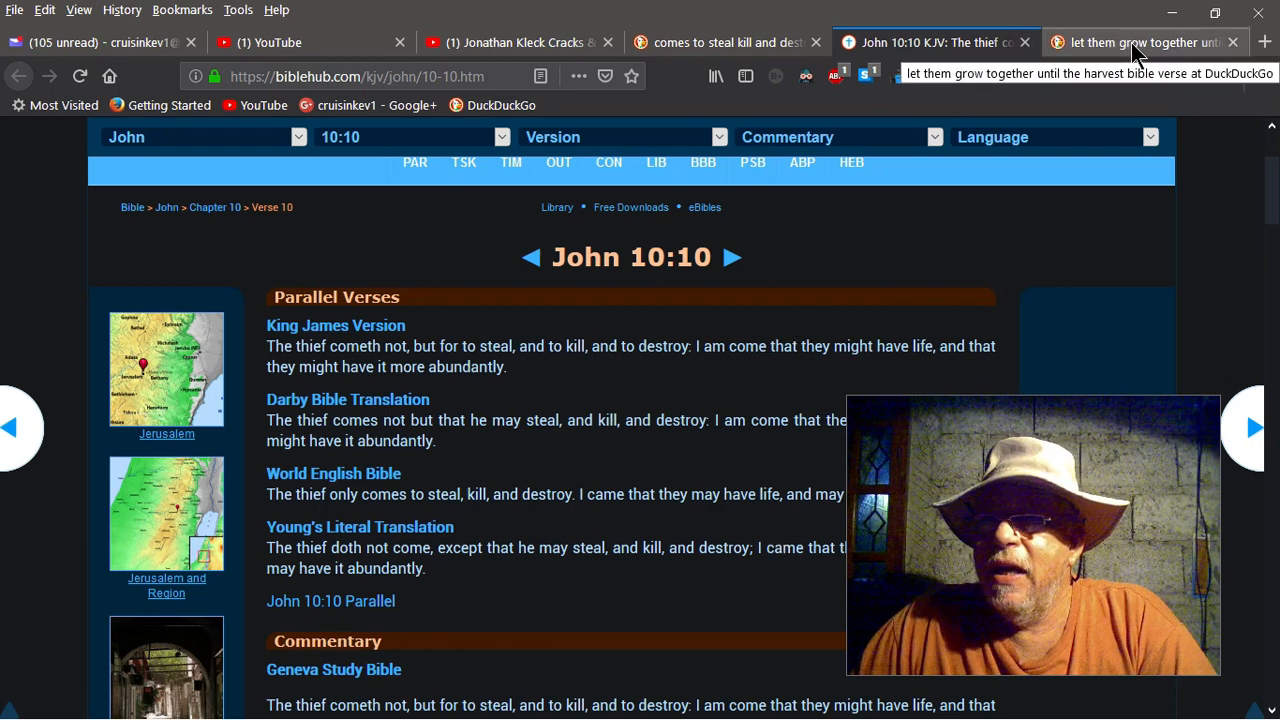
click(1140, 42)
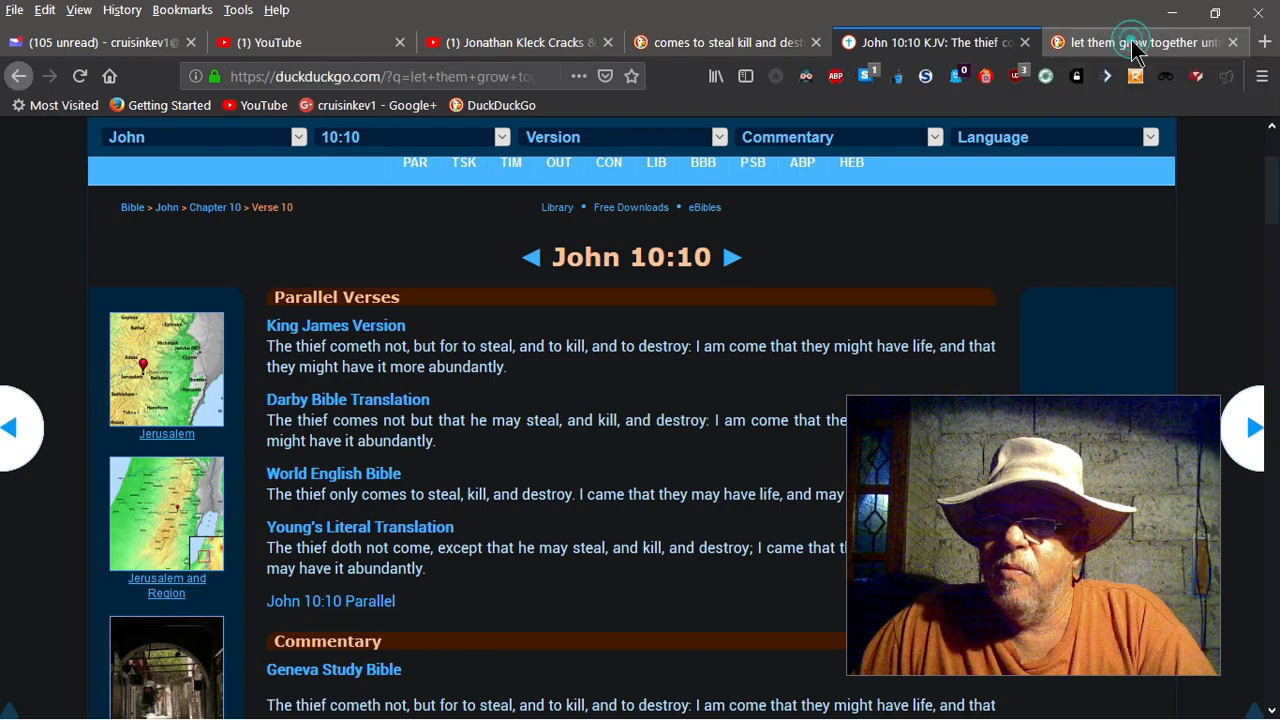
Show the 'let them grow together until the harvest' results led by Matthew 13:30.
click(1140, 42)
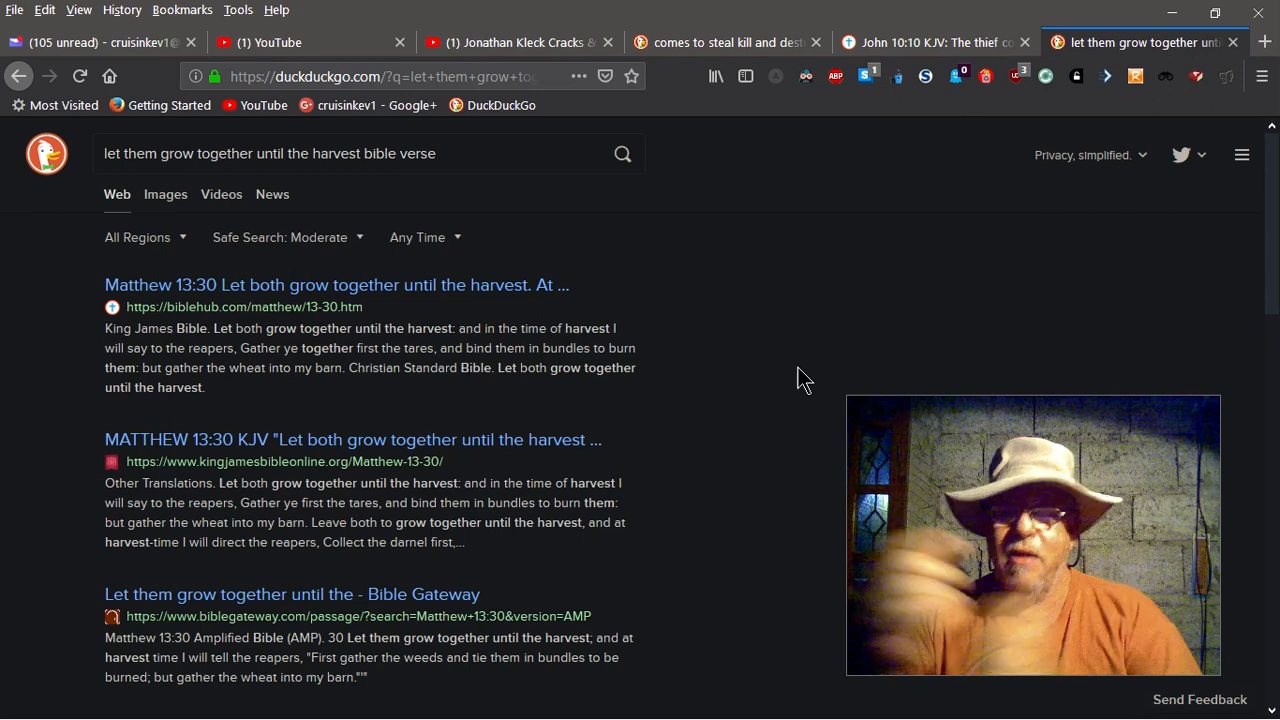
mouse_move(772, 165)
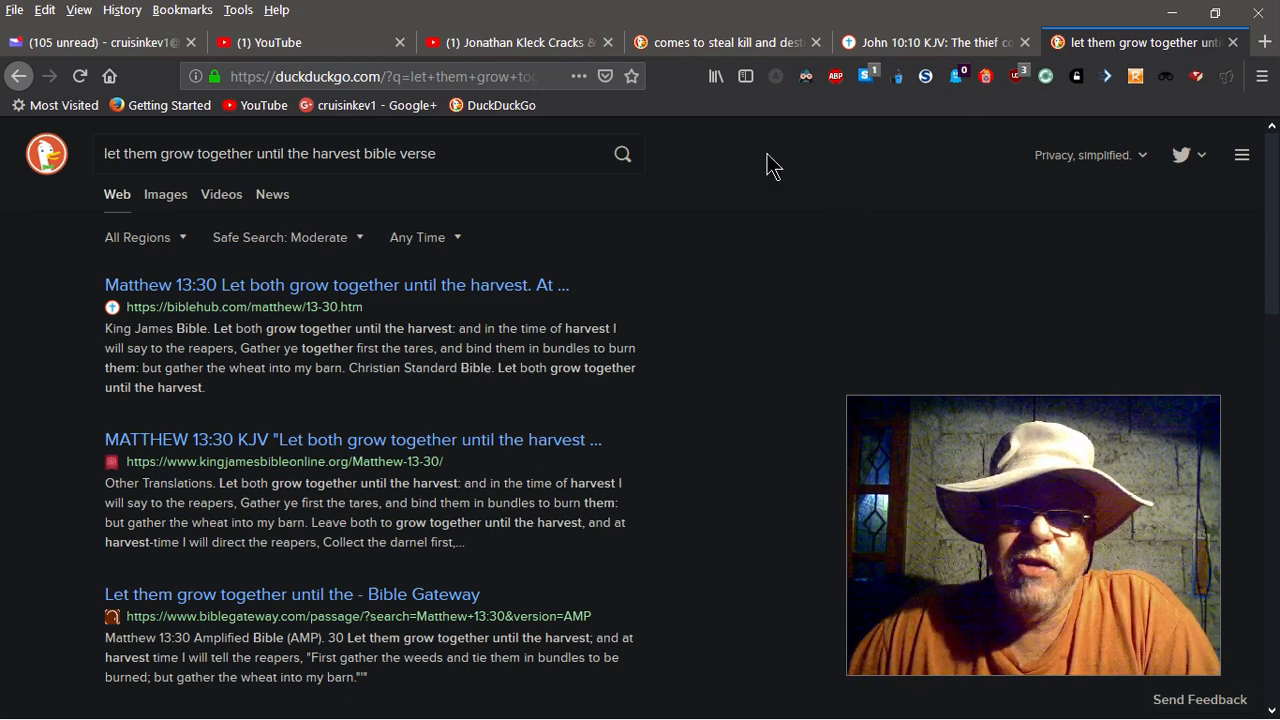
Switch to Olive Tree and go forward to Matthew 13:29 with verse 30 highlighted.
click(515, 42)
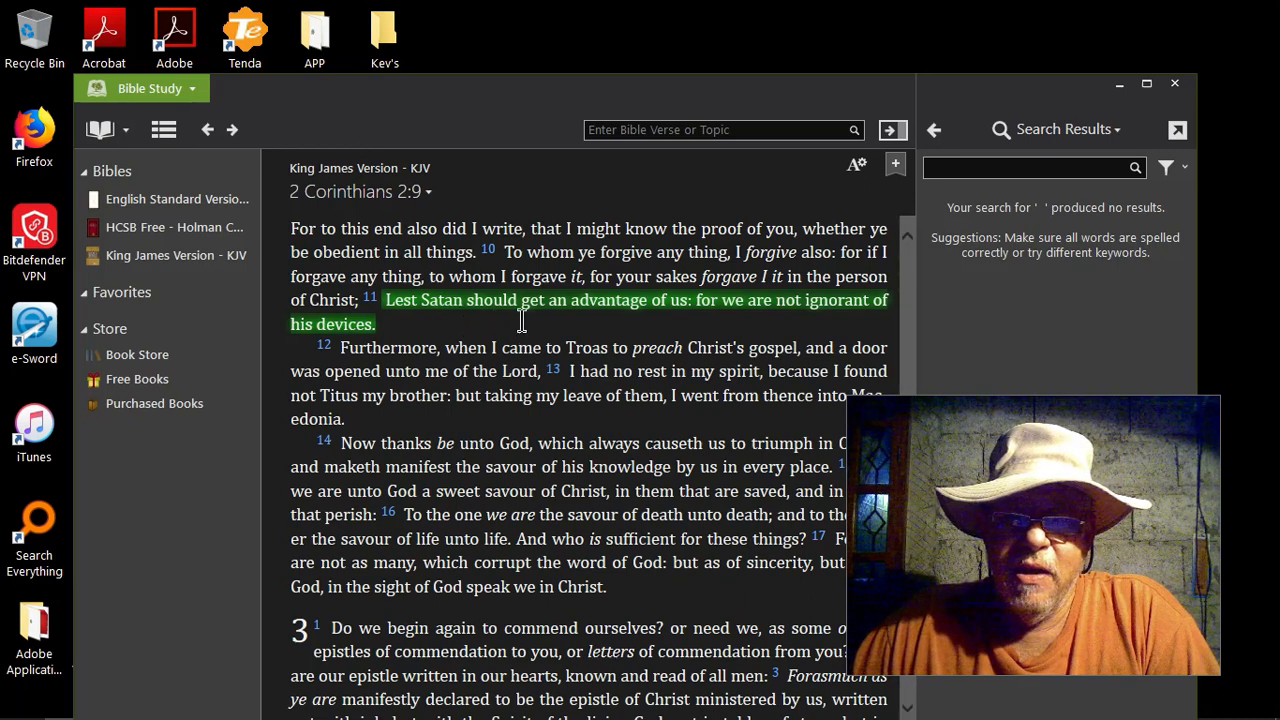
mouse_move(648, 330)
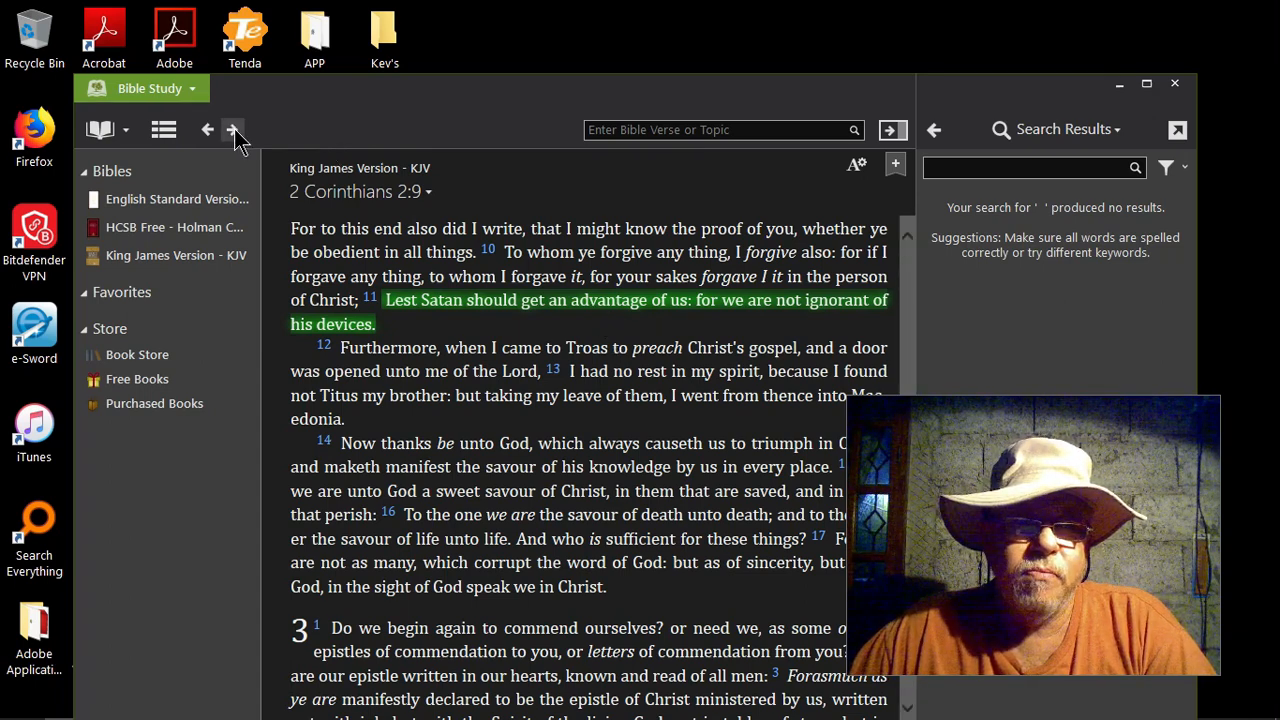
click(232, 130)
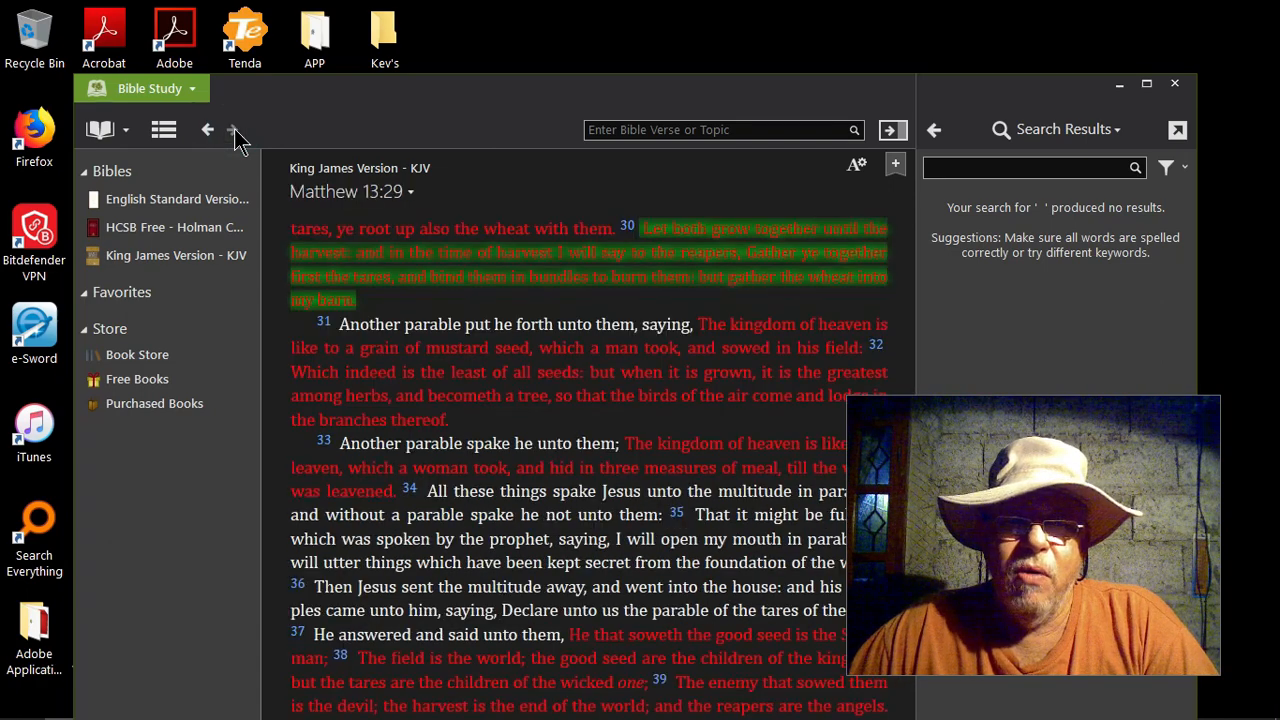